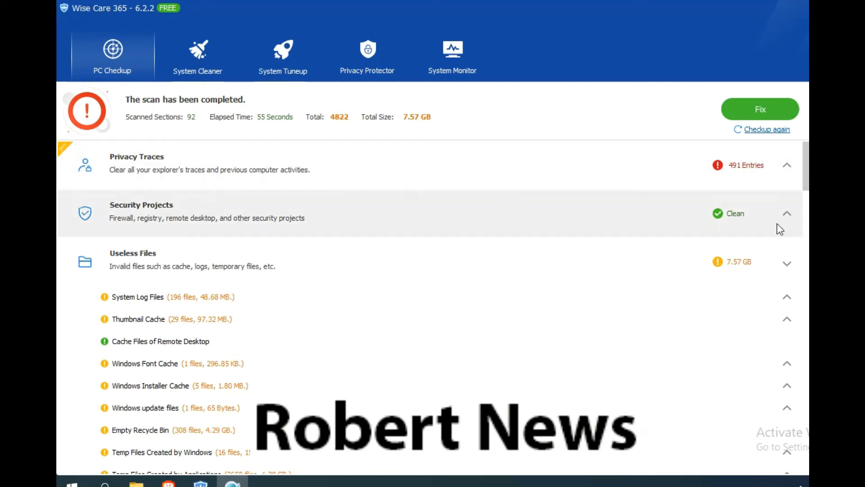
Step: Expand Privacy Traces and review the History of Accessed files list
left_click(786, 164)
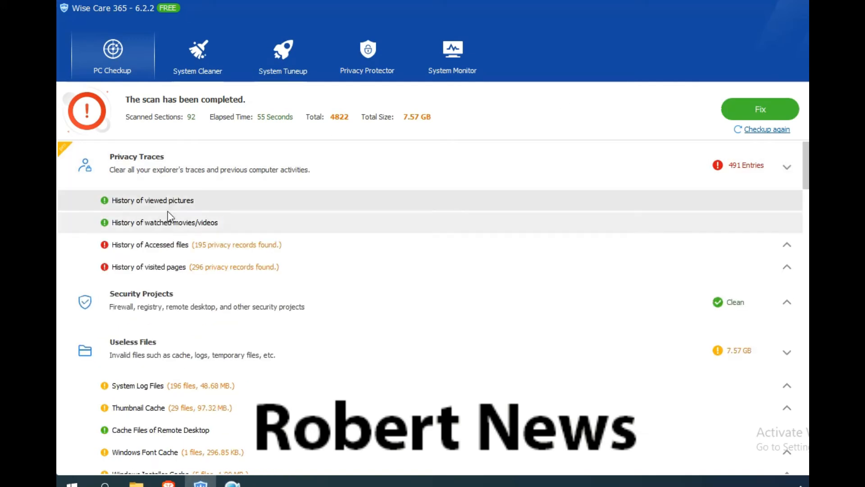
left_click(150, 245)
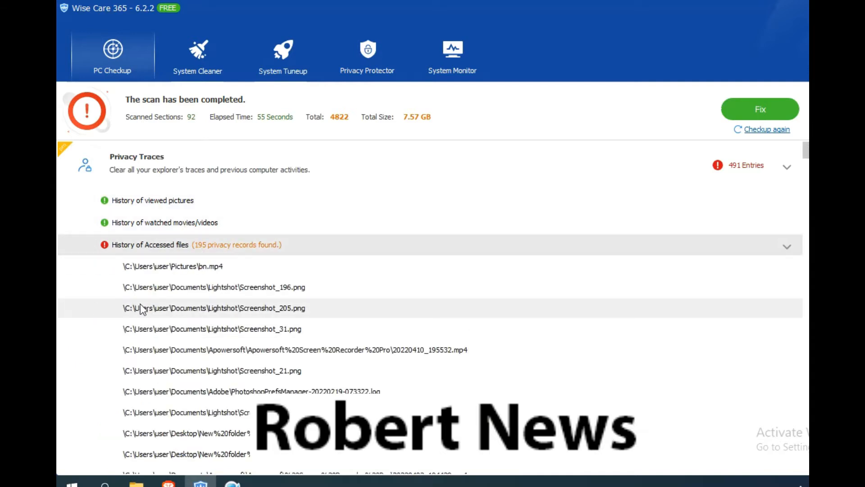
scroll("down", 3)
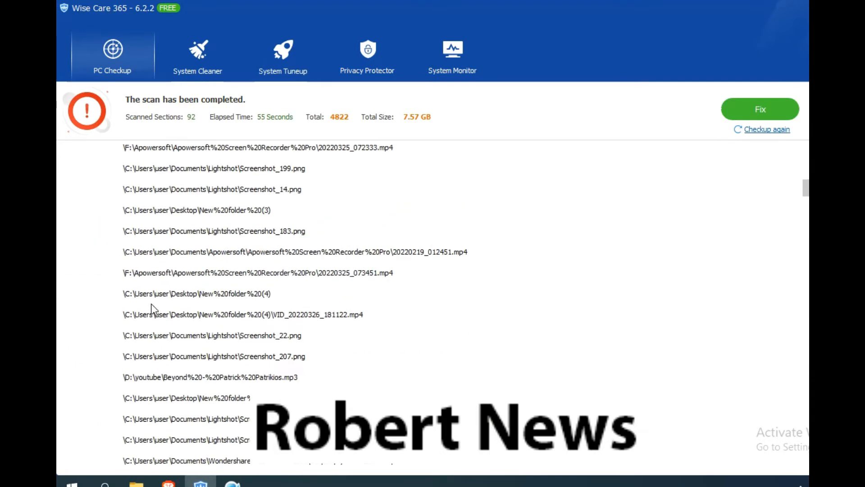
scroll("down", 3)
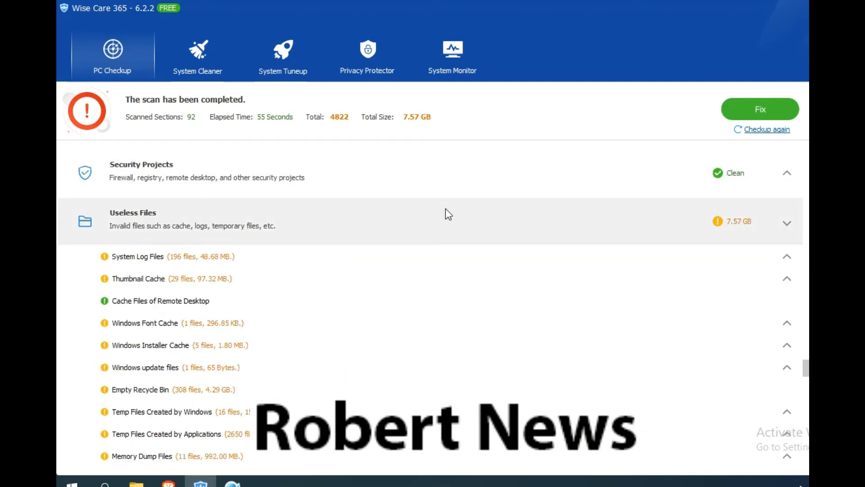
Step: Expand Security Projects to see all checks reported valid, then review Useless Files
left_click(787, 173)
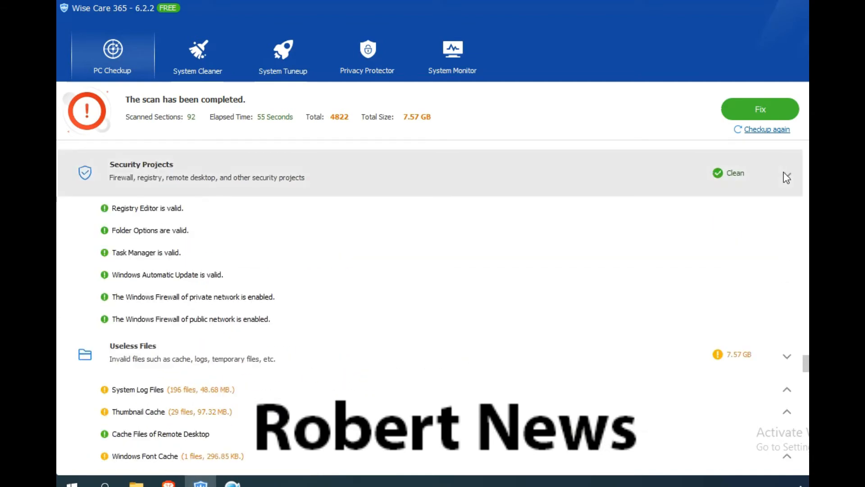
mouse_move(188, 233)
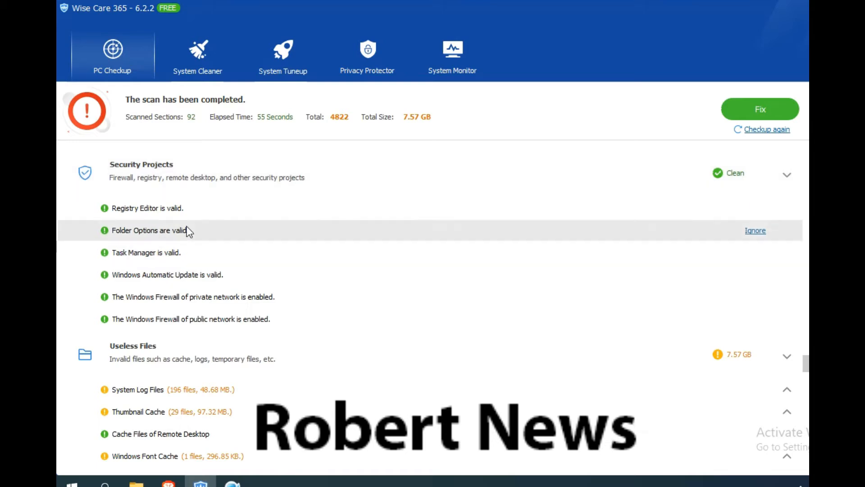
mouse_move(750, 255)
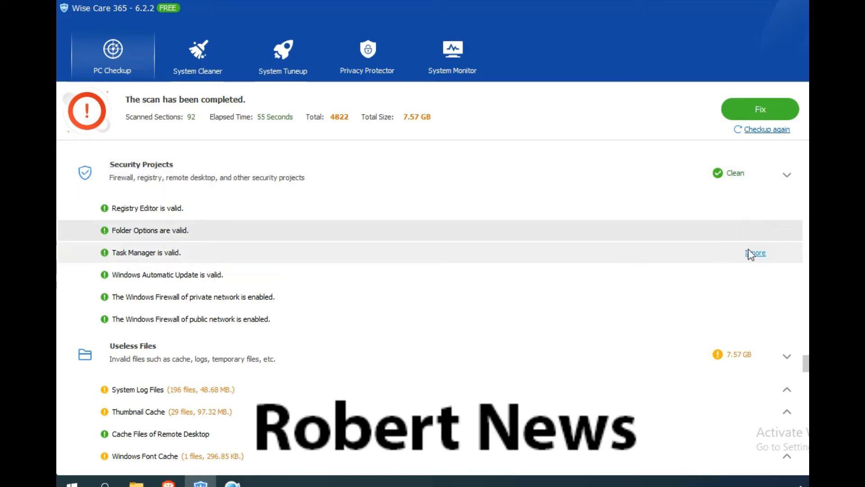
scroll("down", 3)
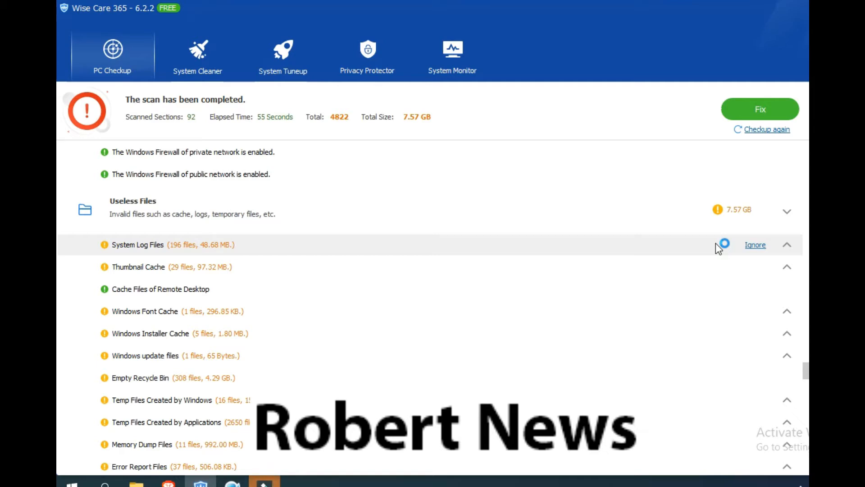
scroll("down", 3)
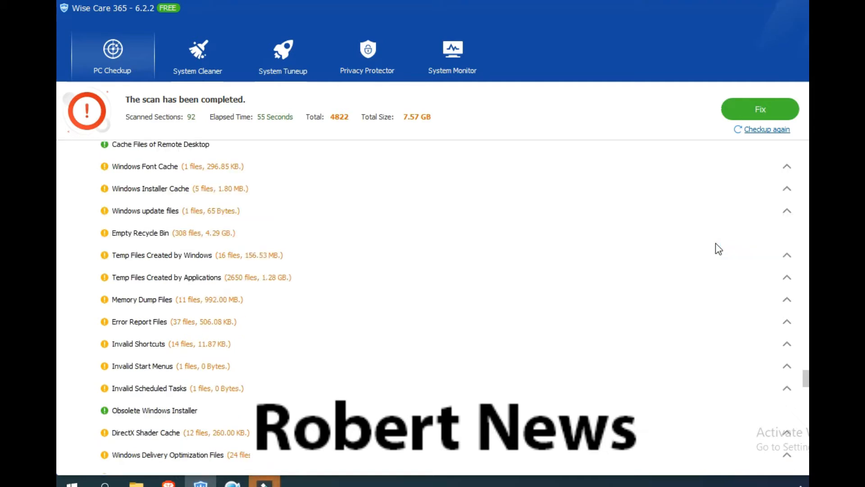
scroll("down", 3)
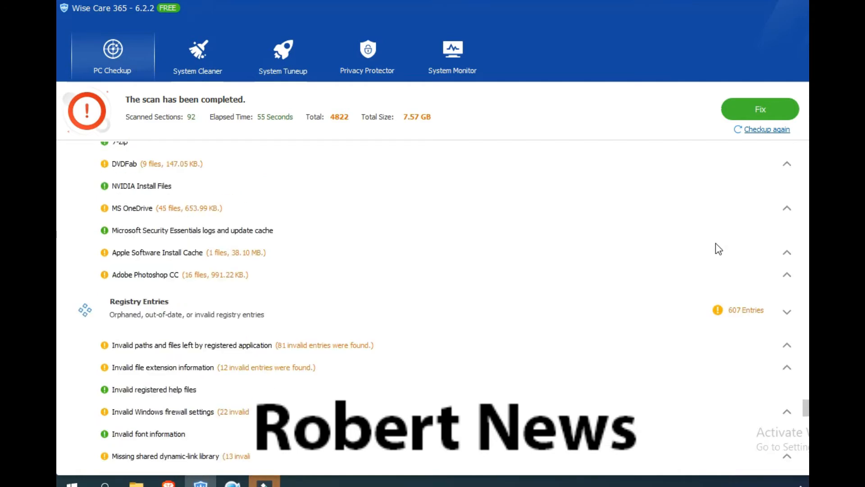
scroll("down", 3)
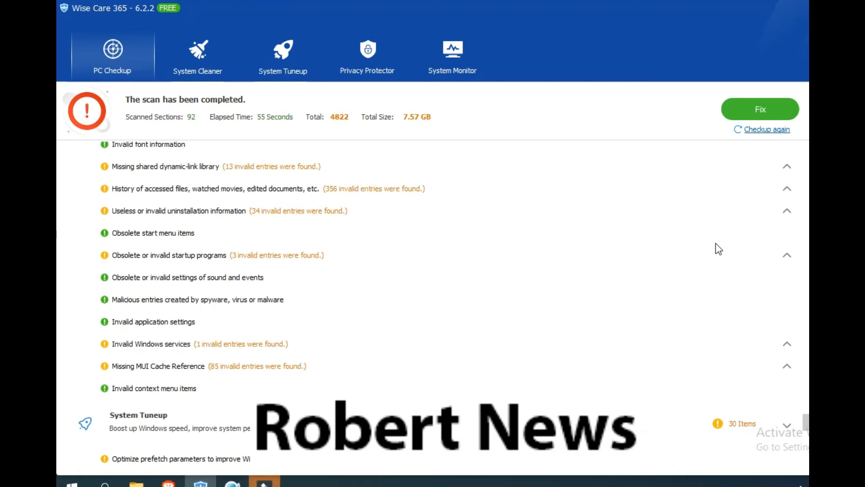
scroll("down", 3)
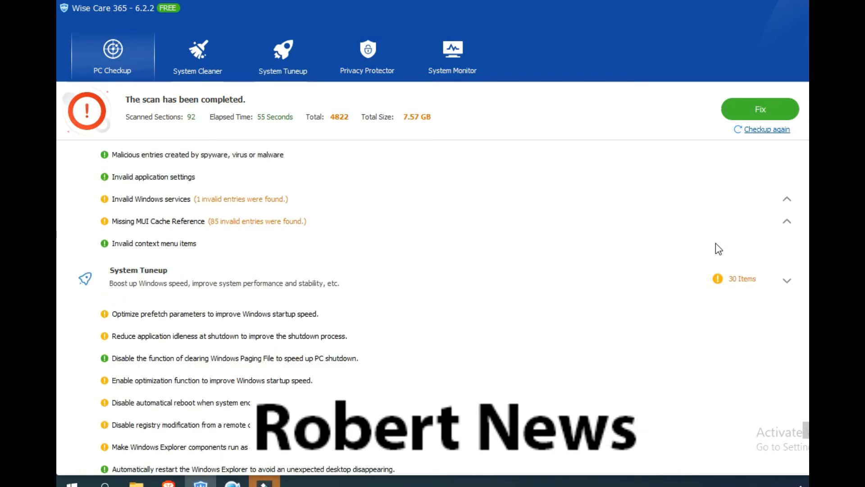
scroll("down", 3)
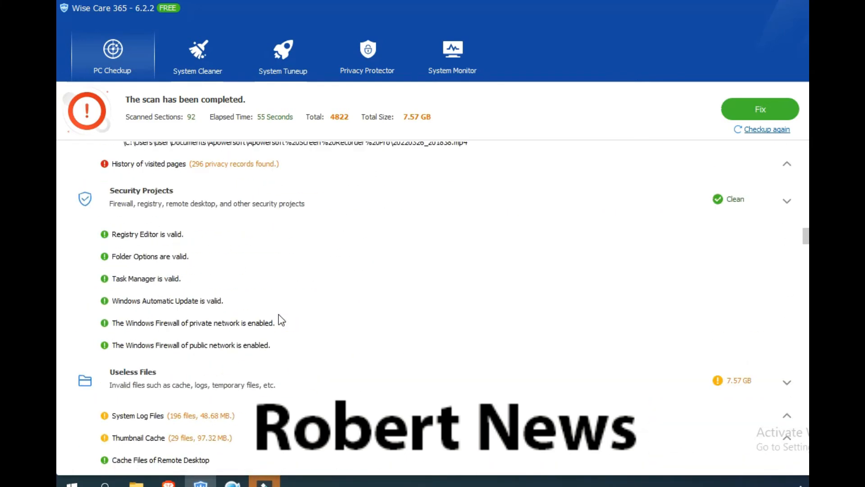
Step: Fix all checkup issues, ending with 4851 items fixed and 495 needing manual fixing
left_click(760, 109)
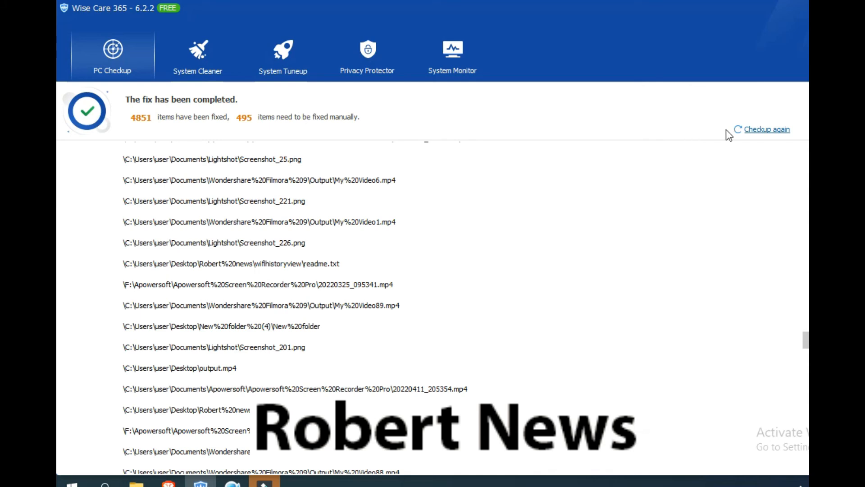
Step: Run the checkup again to rescan the PC after the fix
left_click(765, 130)
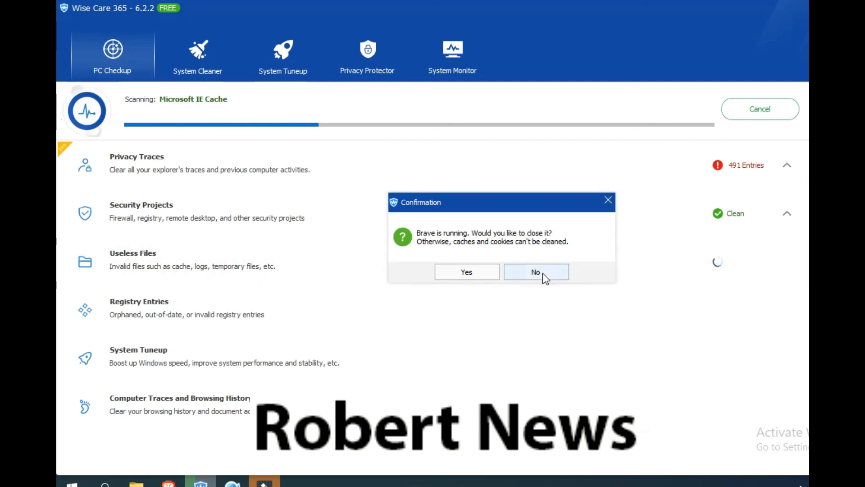
Step: Keep Brave open during the rescan, then fix the 500 items (80.28 MB) it found
left_click(536, 271)
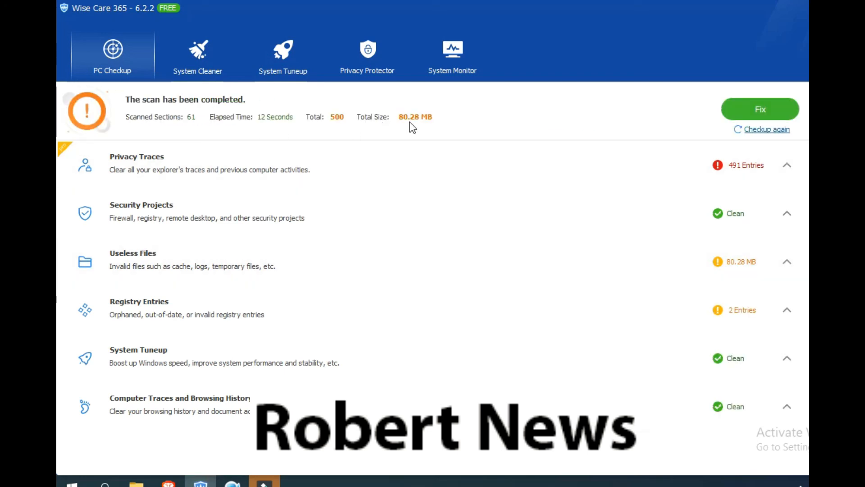
left_click(760, 109)
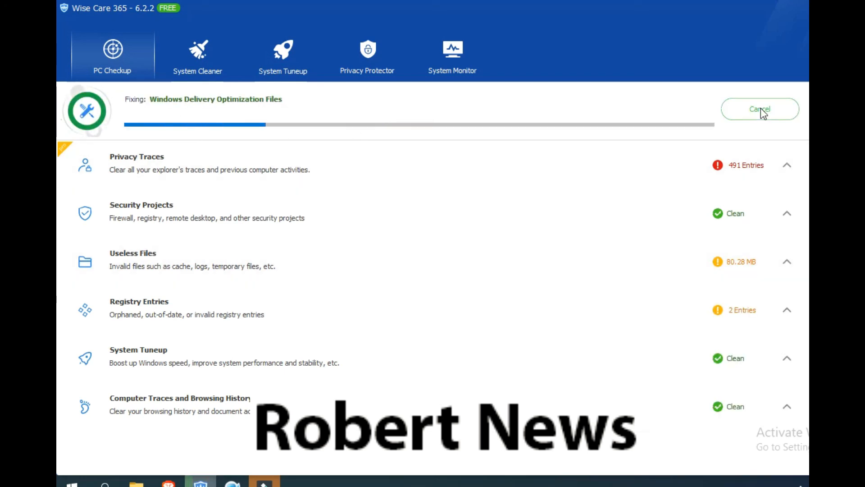